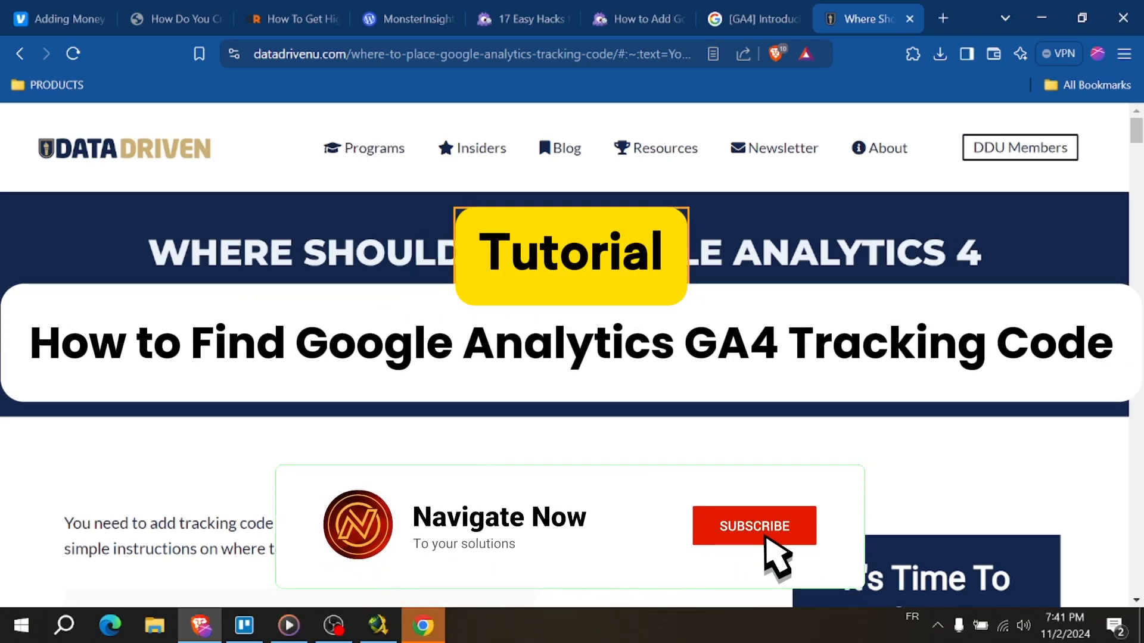
# Step: Switch to the '[GA4] Introducing' help tab, view the signed-in account avatar menu, and dismiss it
pyautogui.click(754, 525)
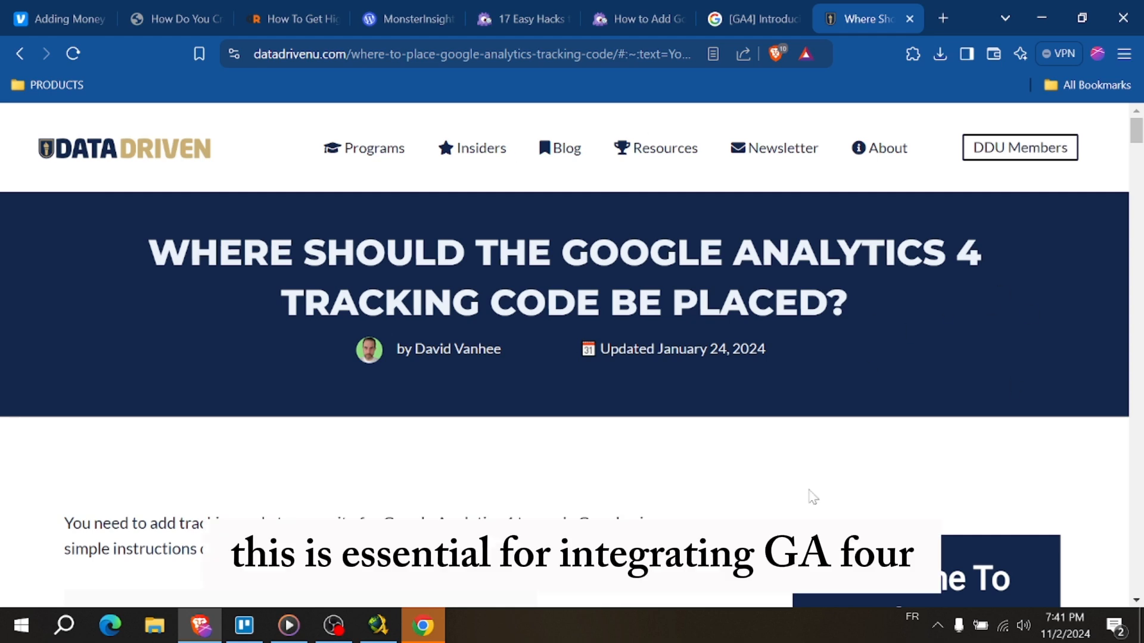
pyautogui.click(744, 18)
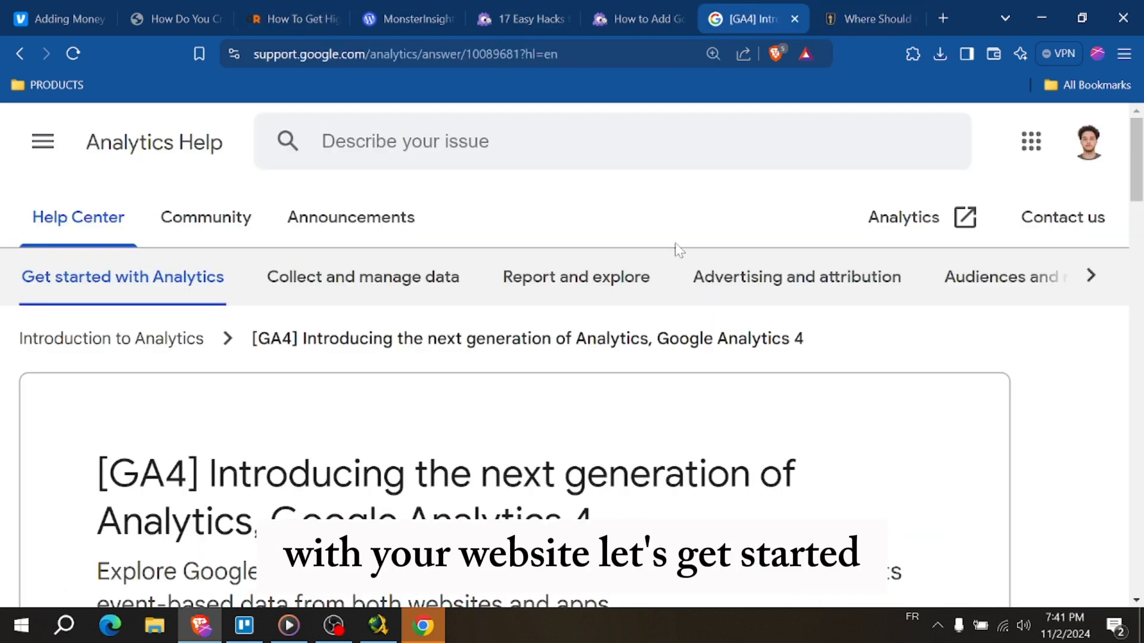
pyautogui.click(1087, 142)
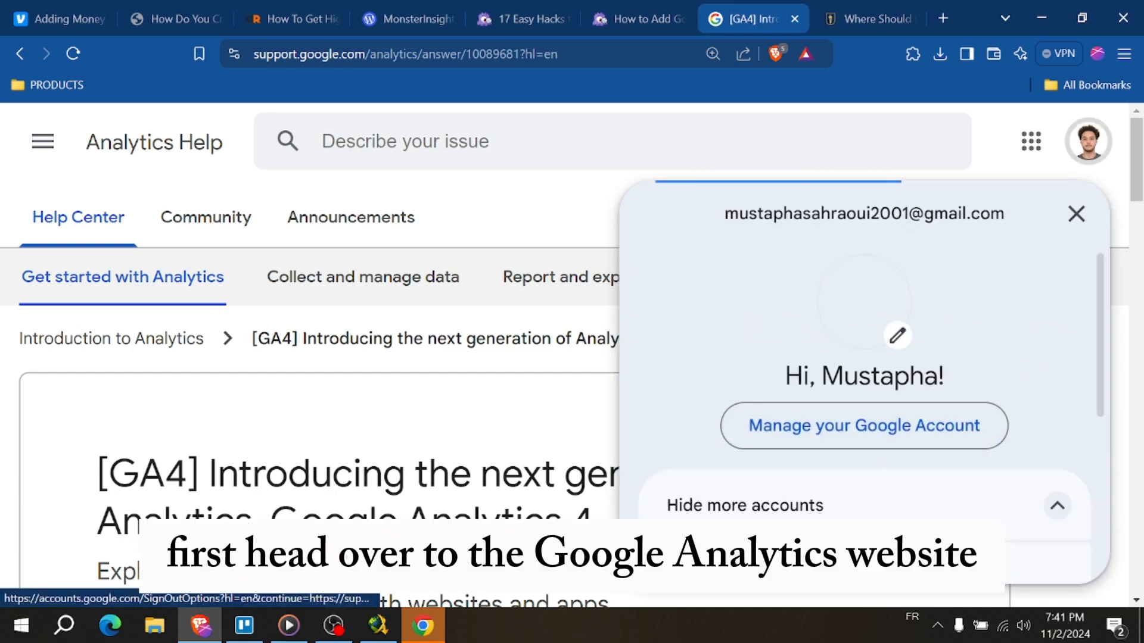
pyautogui.click(1076, 213)
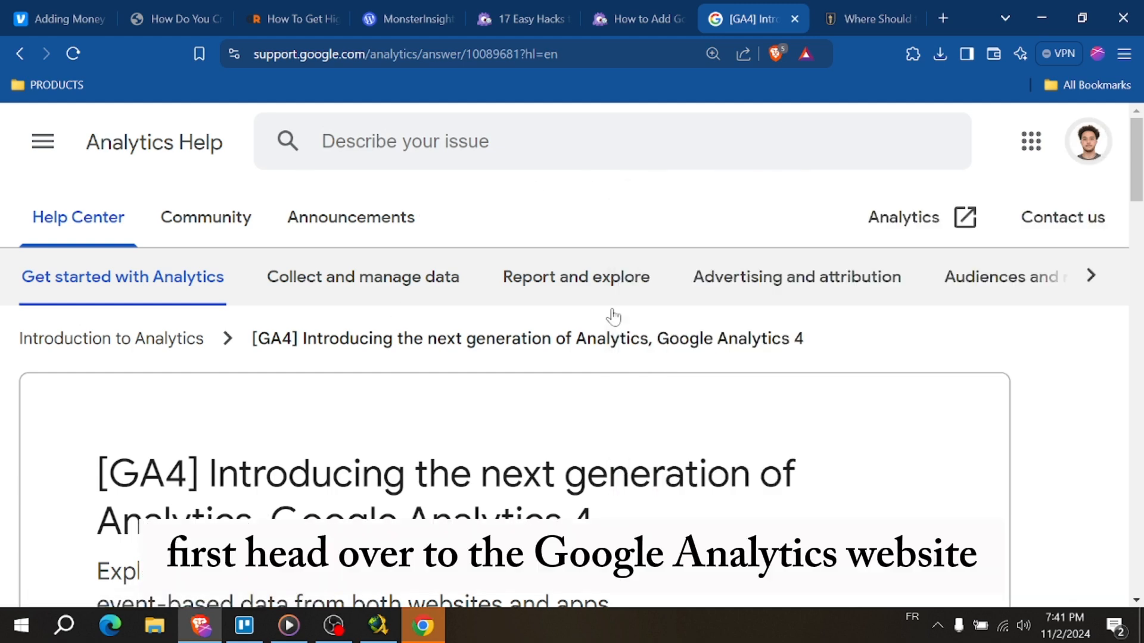
# Step: Return to the 'Where Should' tab and scroll to the 'GA4- Add Tracking Code' diagram after the head tag
pyautogui.click(867, 18)
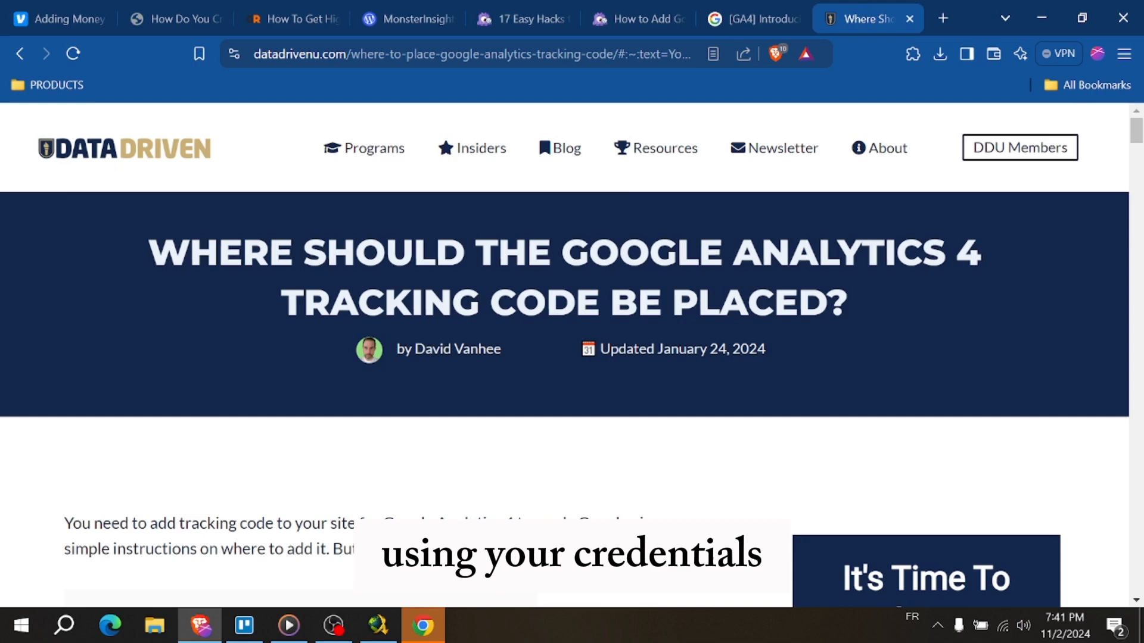
pyautogui.scroll(-3)
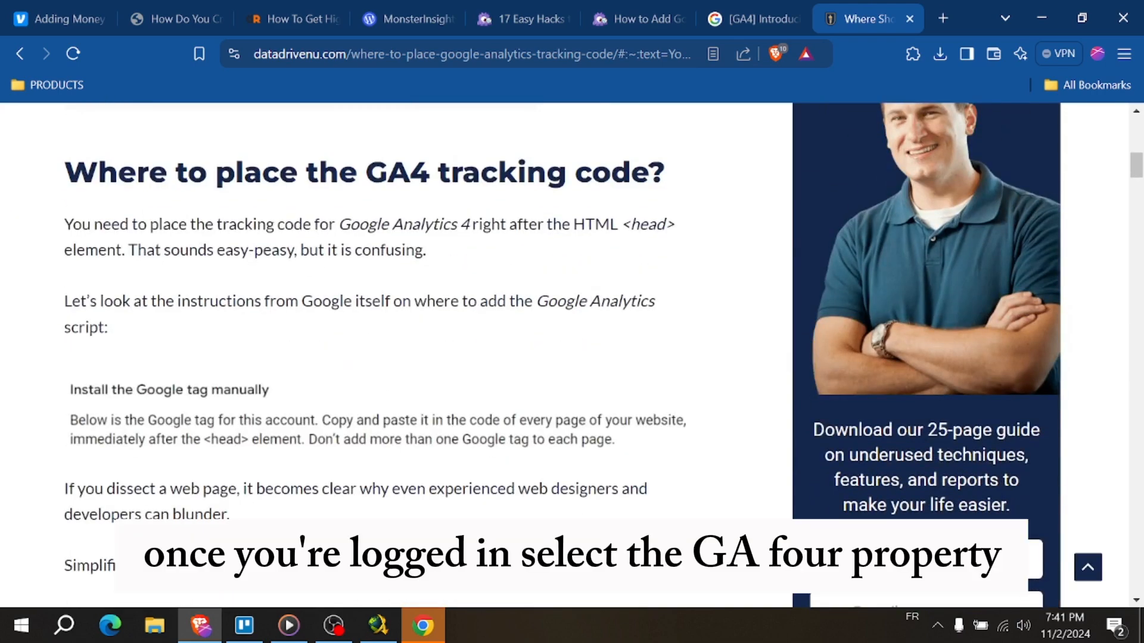
pyautogui.moveTo(427, 268)
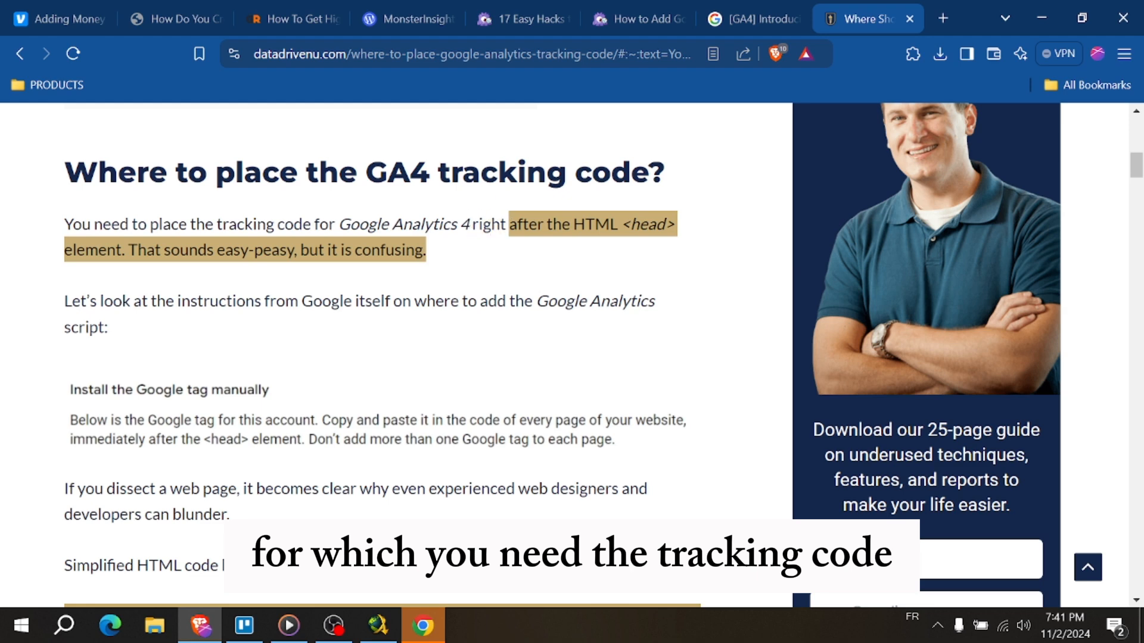
pyautogui.scroll(-3)
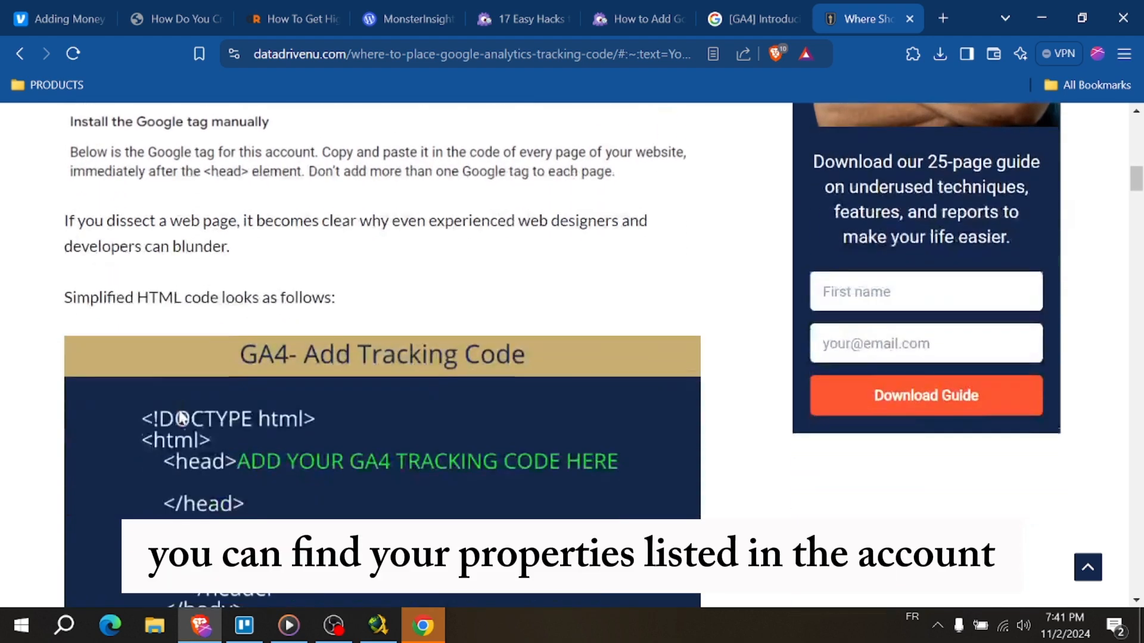
pyautogui.scroll(-3)
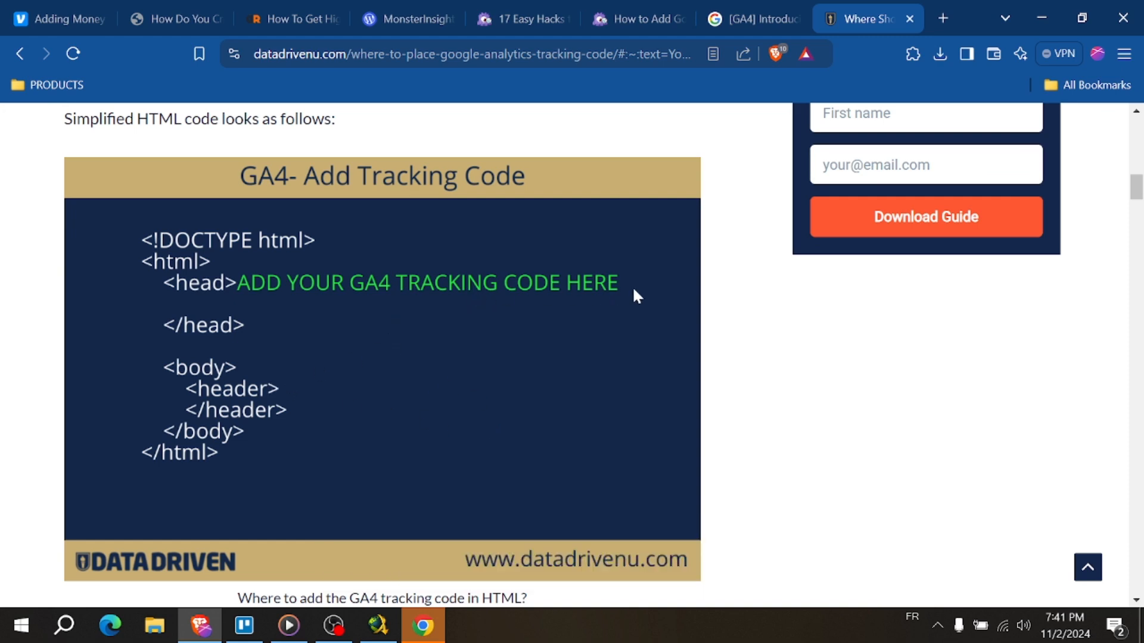
# Step: Scroll through sections #1 and #2 on head versus header tag placement
pyautogui.scroll(-3)
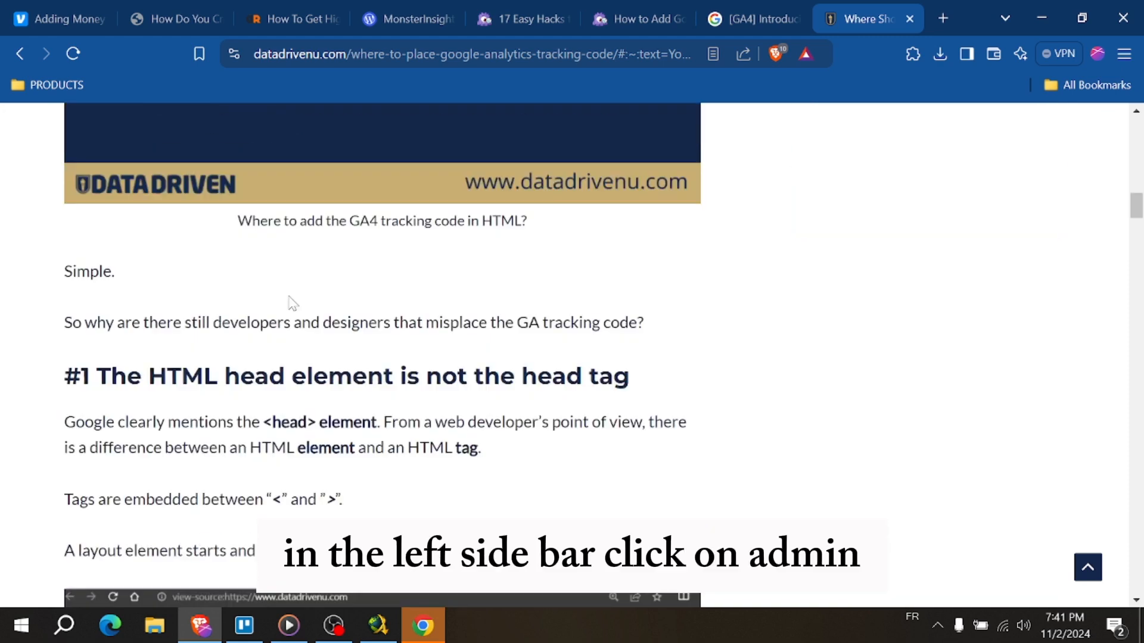
pyautogui.scroll(-3)
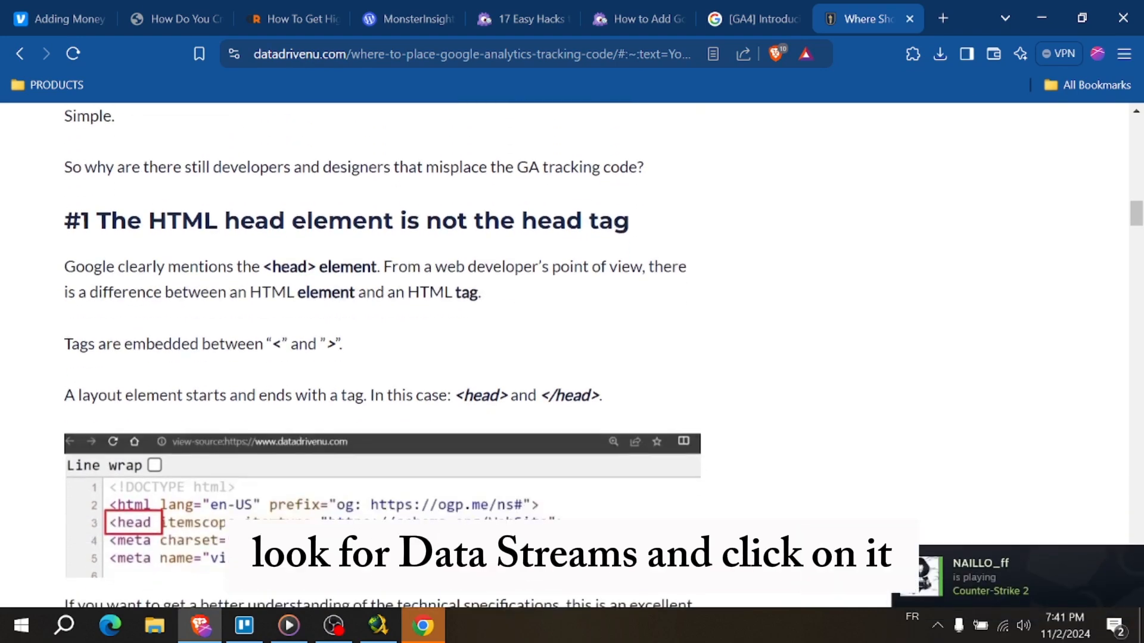
pyautogui.scroll(-3)
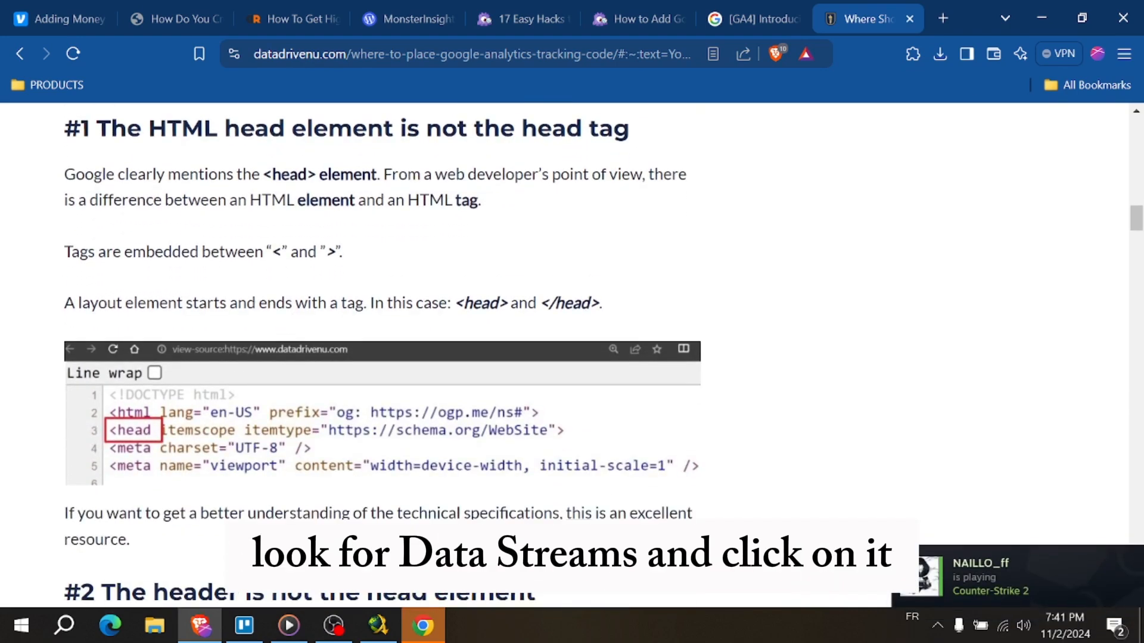
pyautogui.scroll(-3)
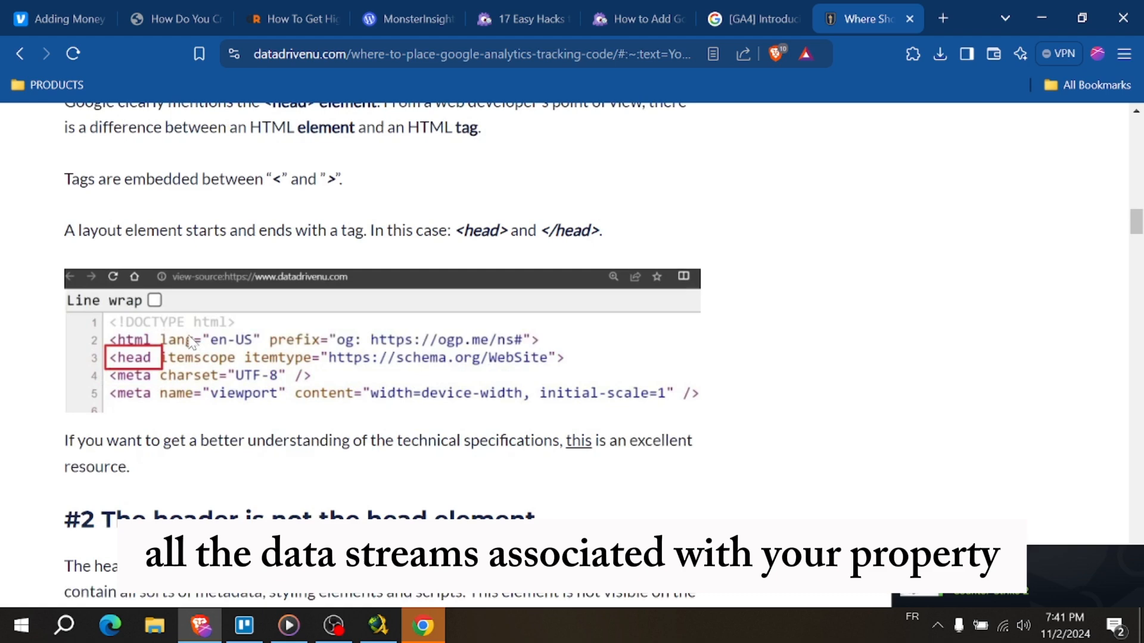
pyautogui.scroll(-3)
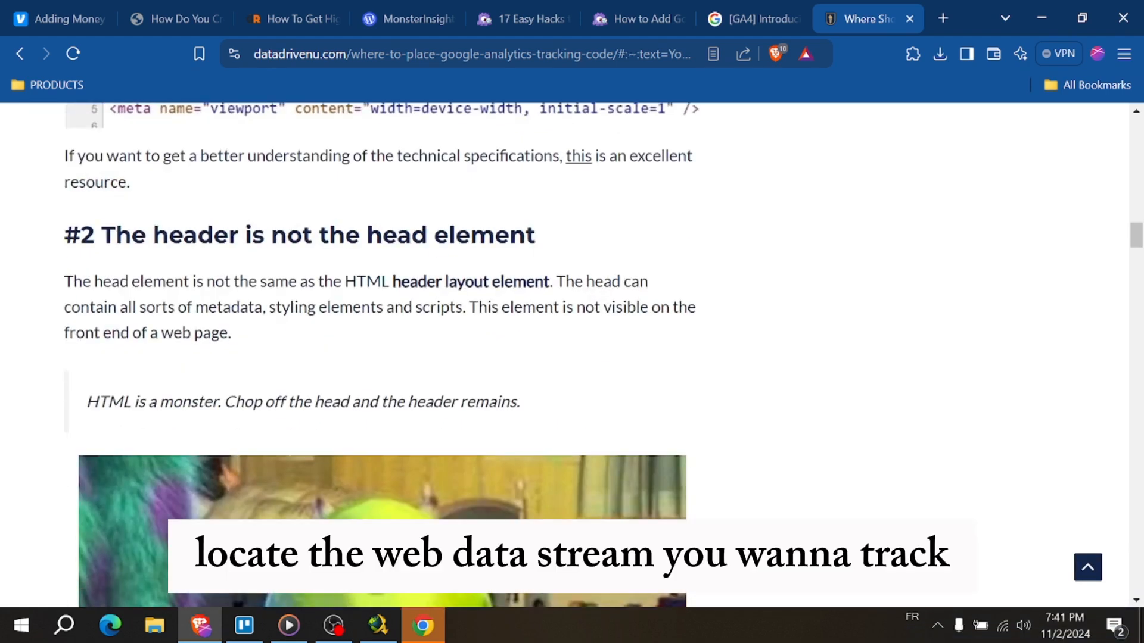
# Step: Settle the view on the GA4 header-placement meme image about misplaced tracking code
pyautogui.scroll(-3)
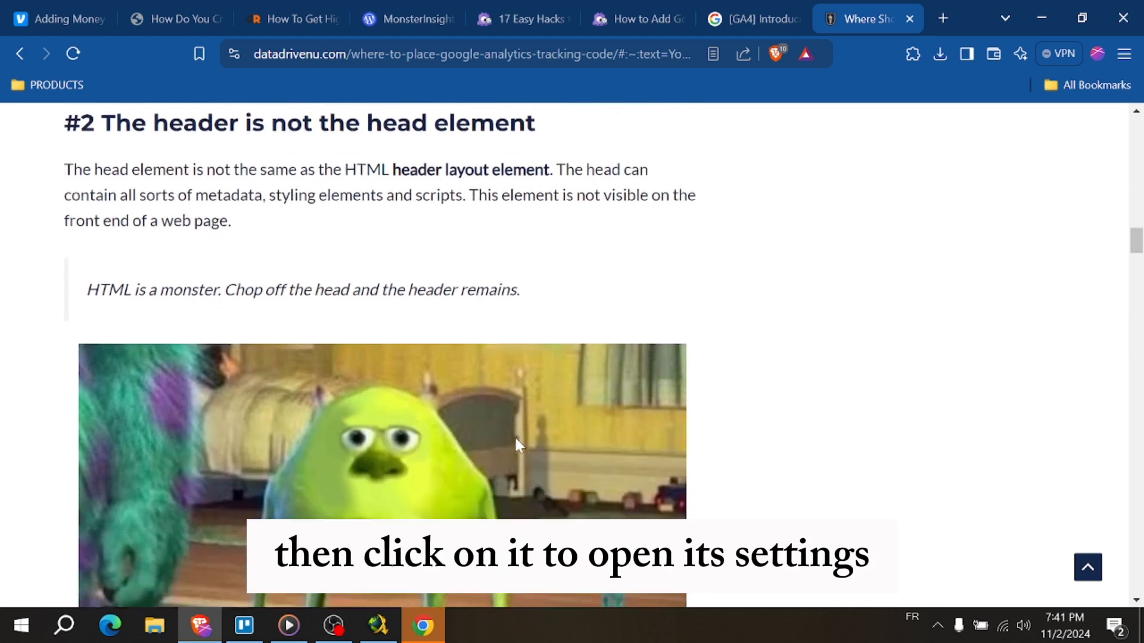
pyautogui.scroll(-3)
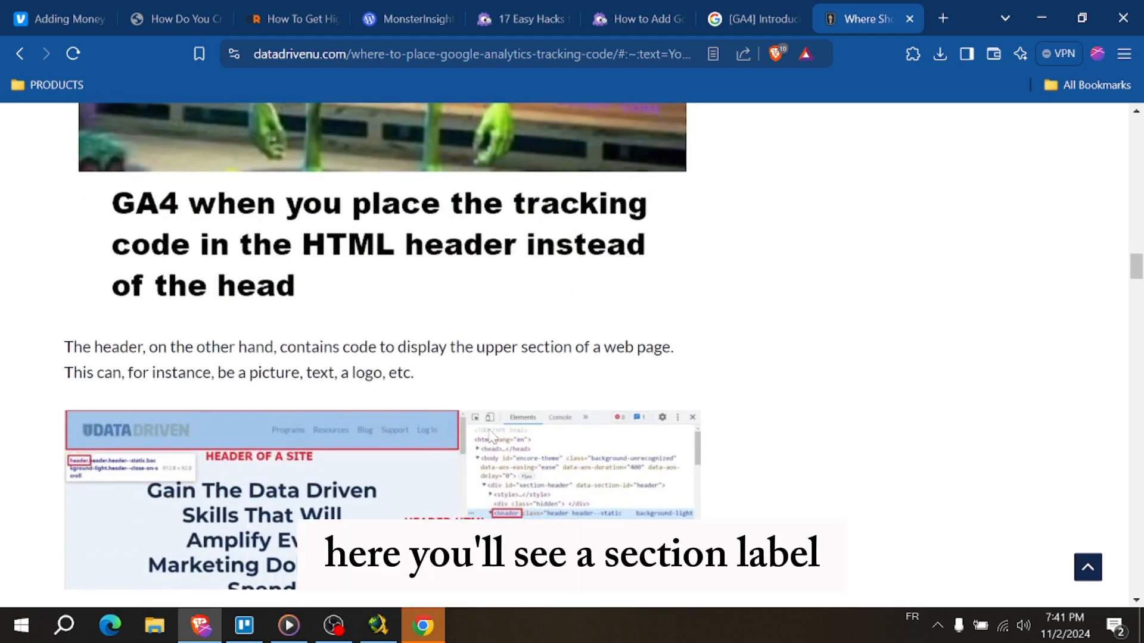
pyautogui.scroll(3)
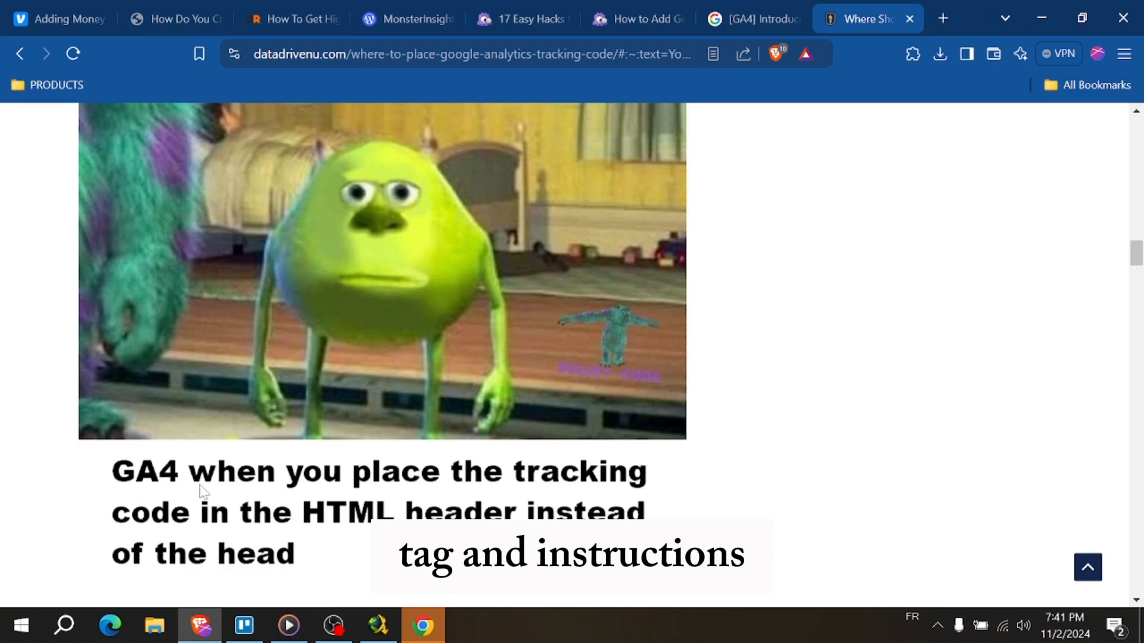
pyautogui.scroll(-3)
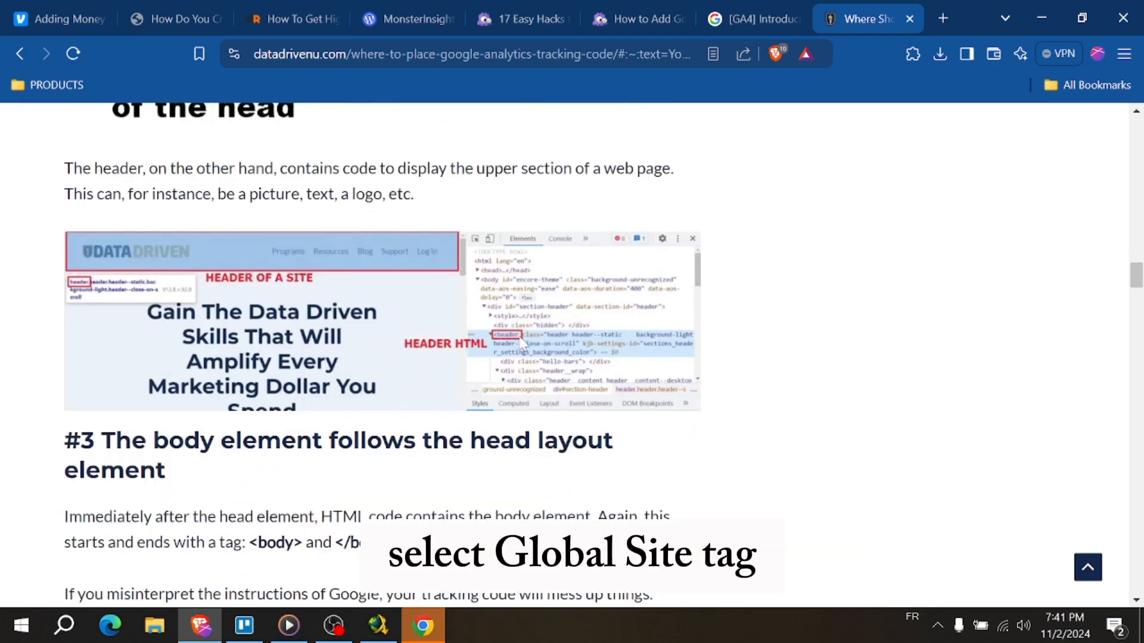
pyautogui.scroll(3)
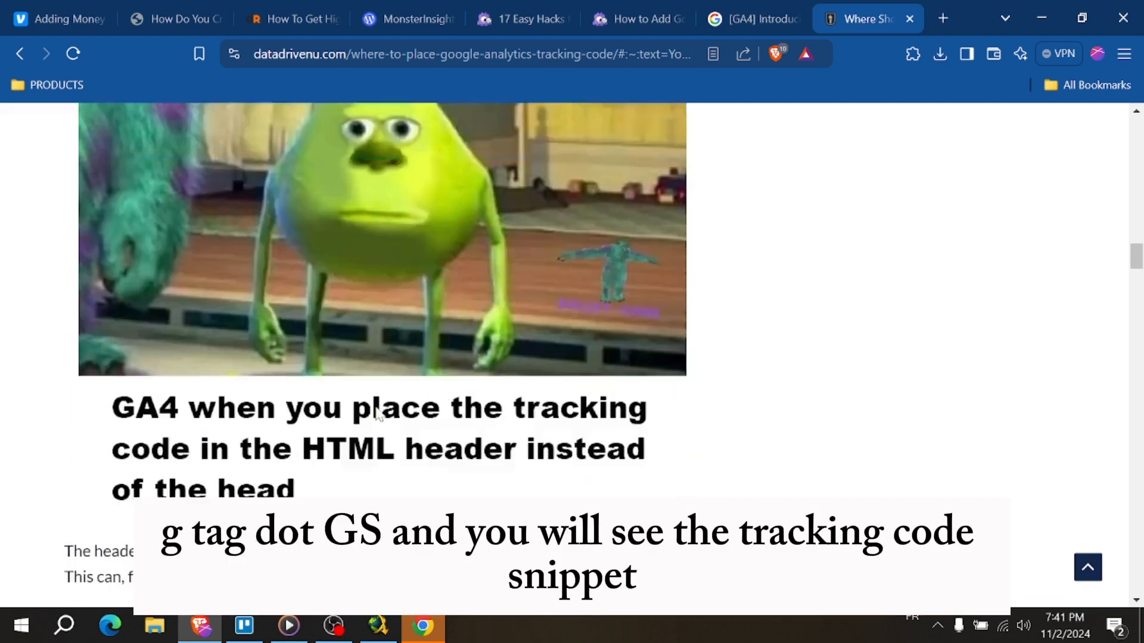
# Step: Scroll from the tracking code diagram down to the 'Wrong placement of GA4 tracking code' screenshot
pyautogui.scroll(-3)
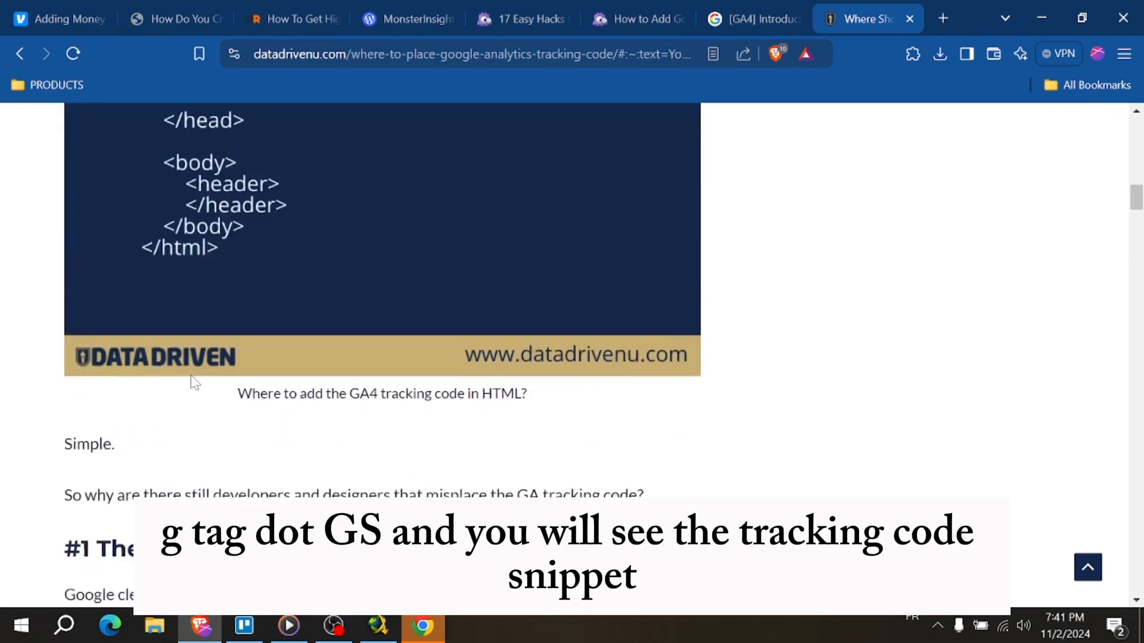
pyautogui.scroll(3)
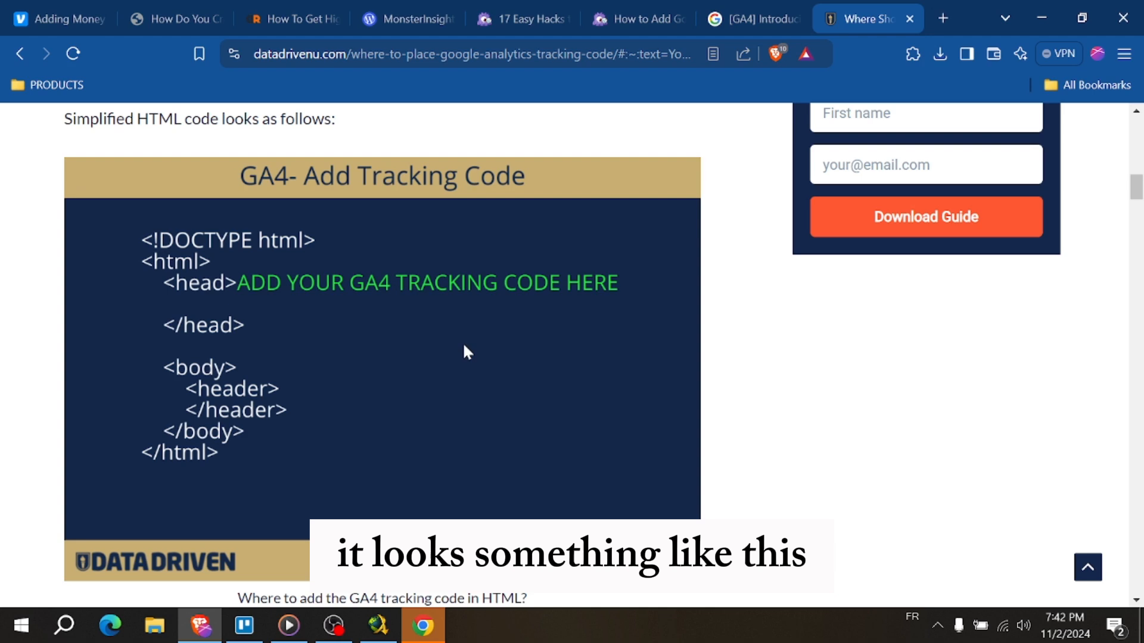
pyautogui.moveTo(242, 289)
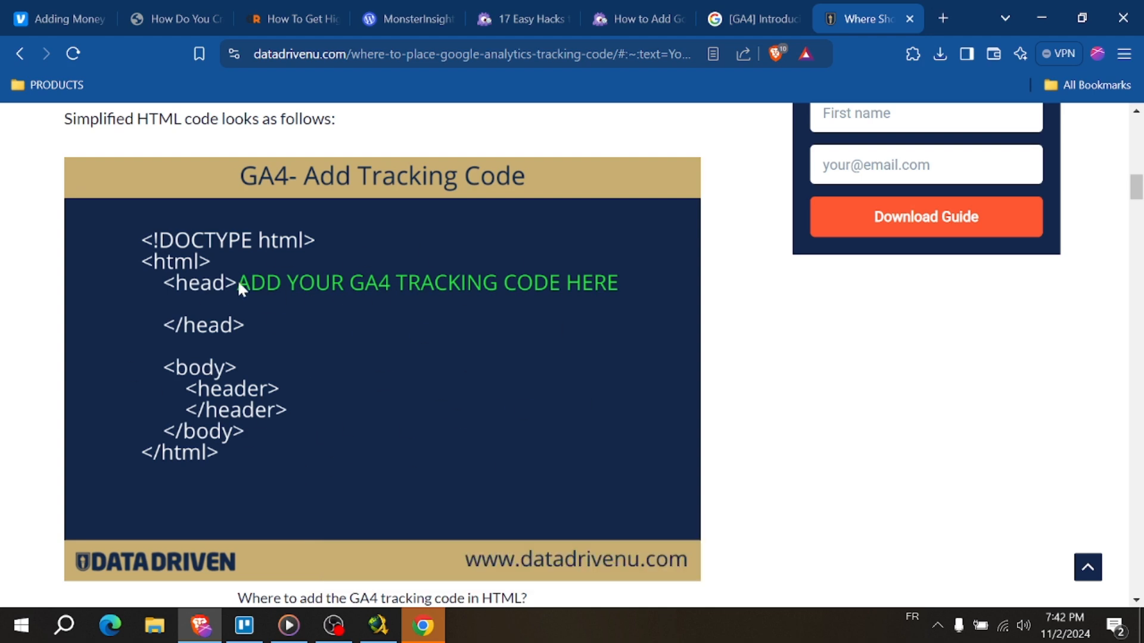
pyautogui.scroll(-3)
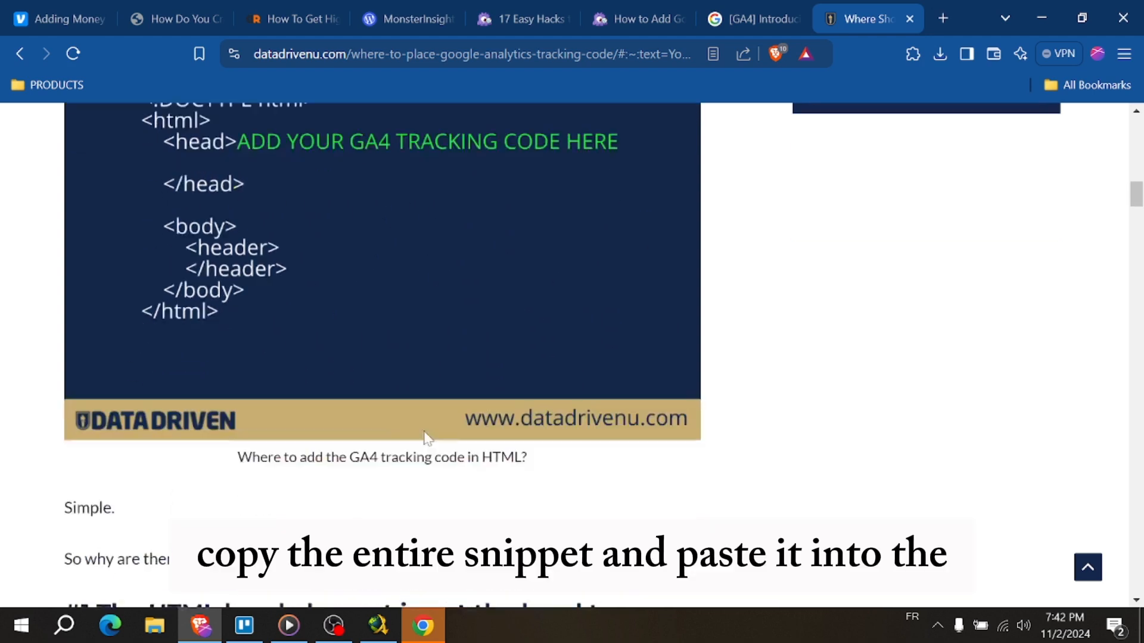
pyautogui.scroll(-3)
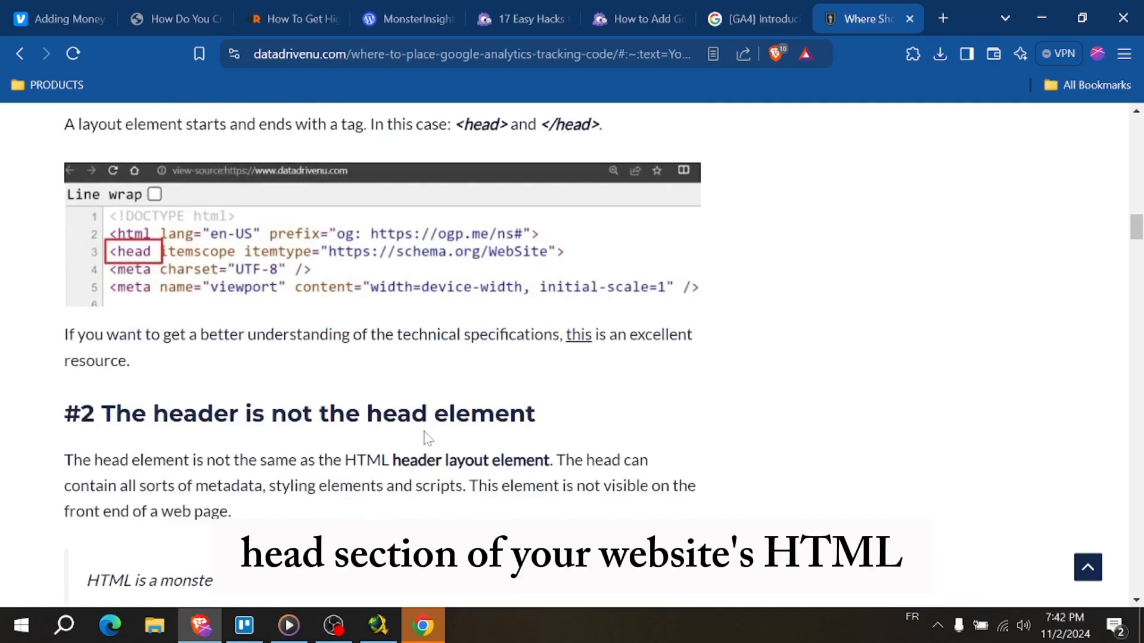
pyautogui.scroll(-3)
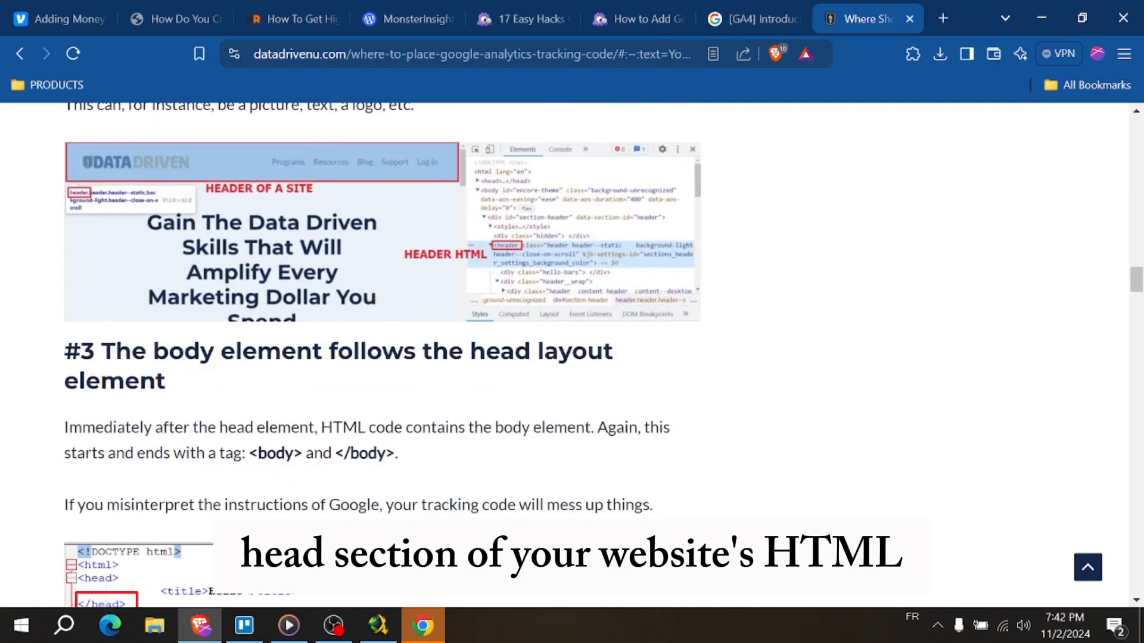
pyautogui.scroll(-3)
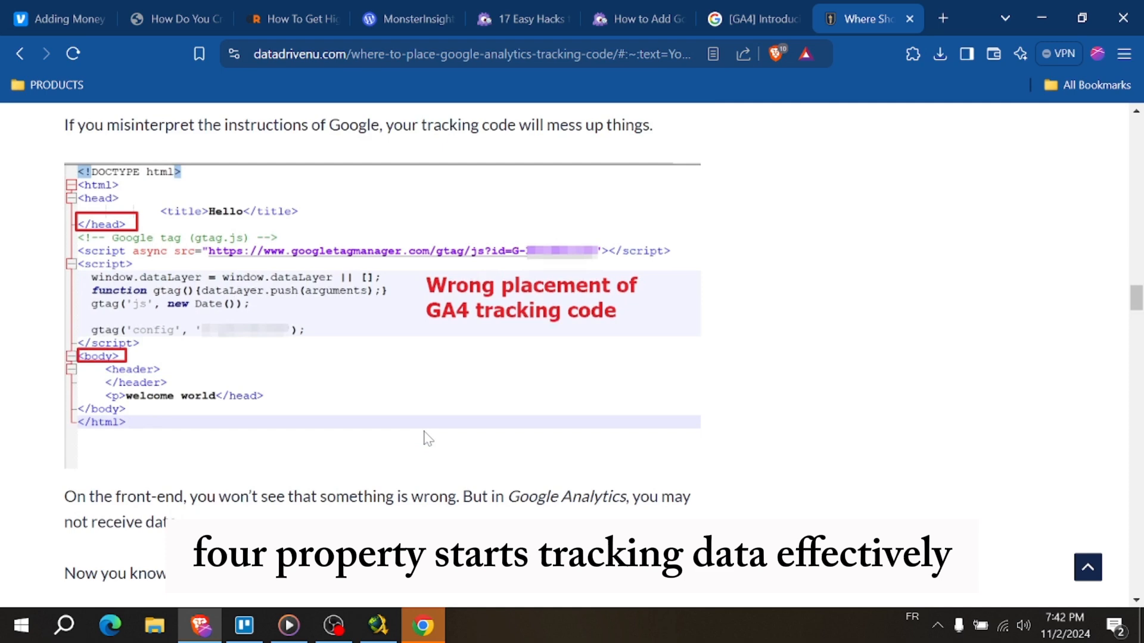
pyautogui.scroll(-3)
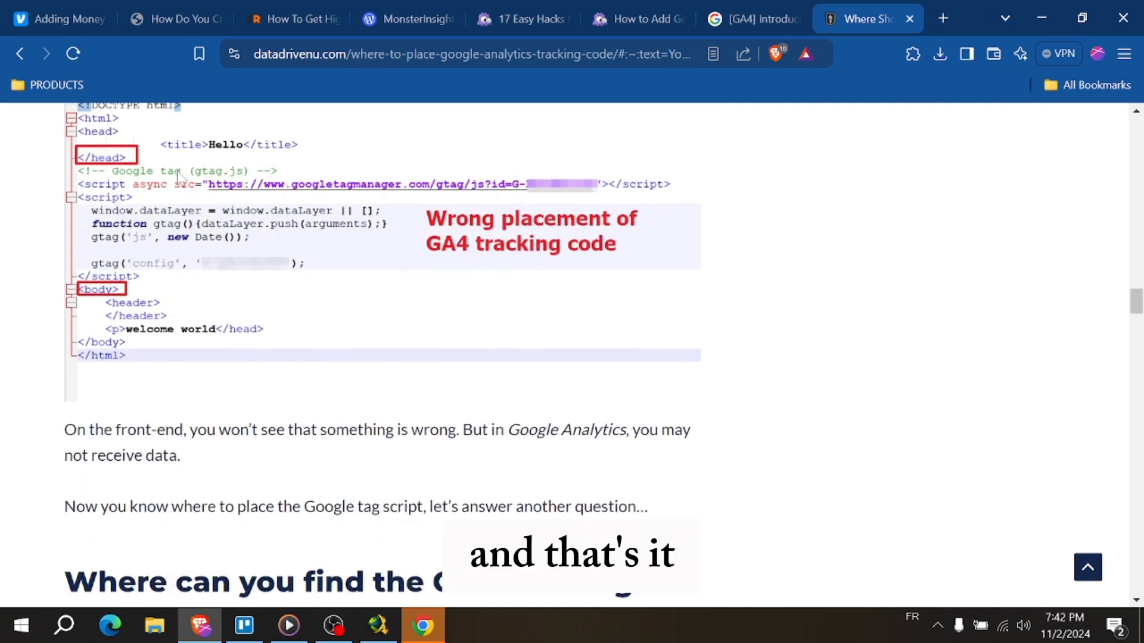
# Step: Scroll past the Data Streams and Google tag screenshots to 'This is your GA4 tracking code'
pyautogui.scroll(-3)
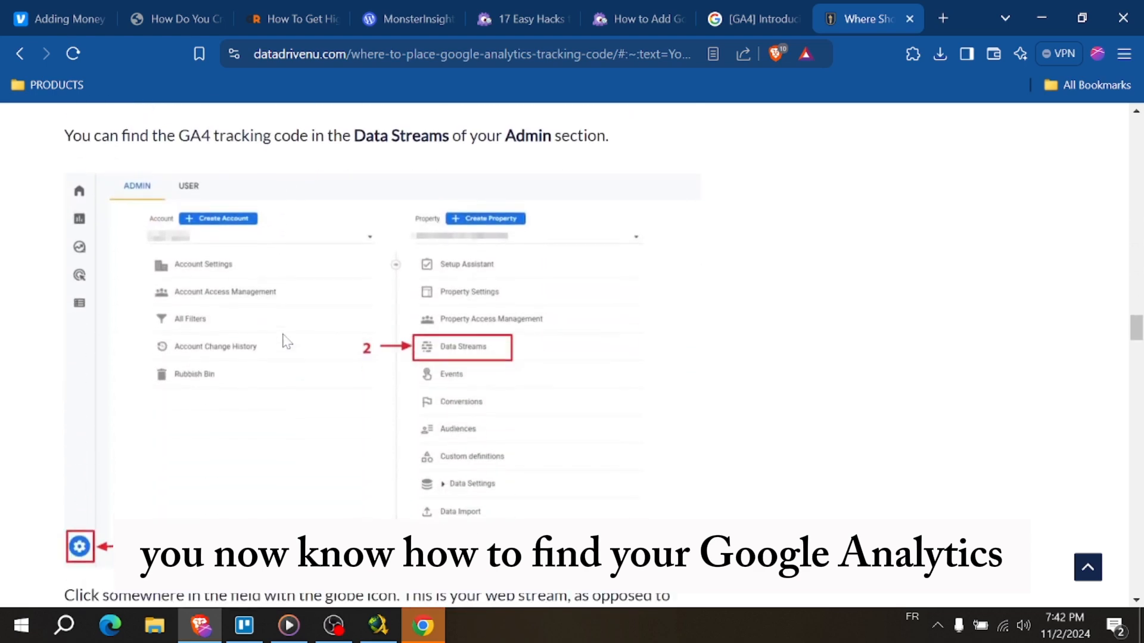
pyautogui.scroll(-3)
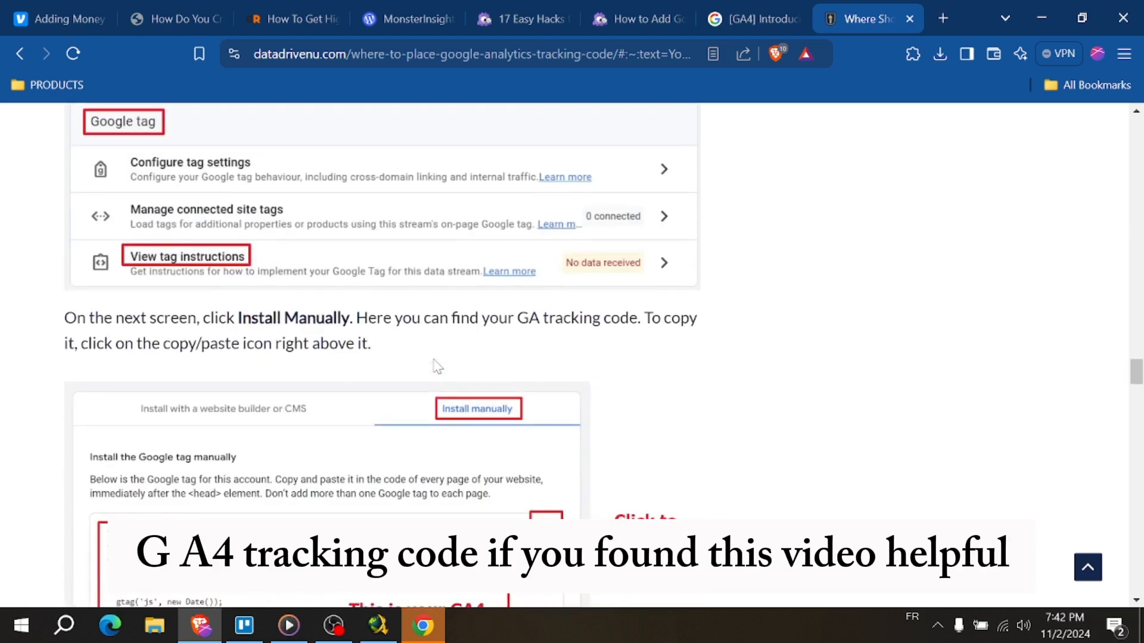
pyautogui.scroll(-3)
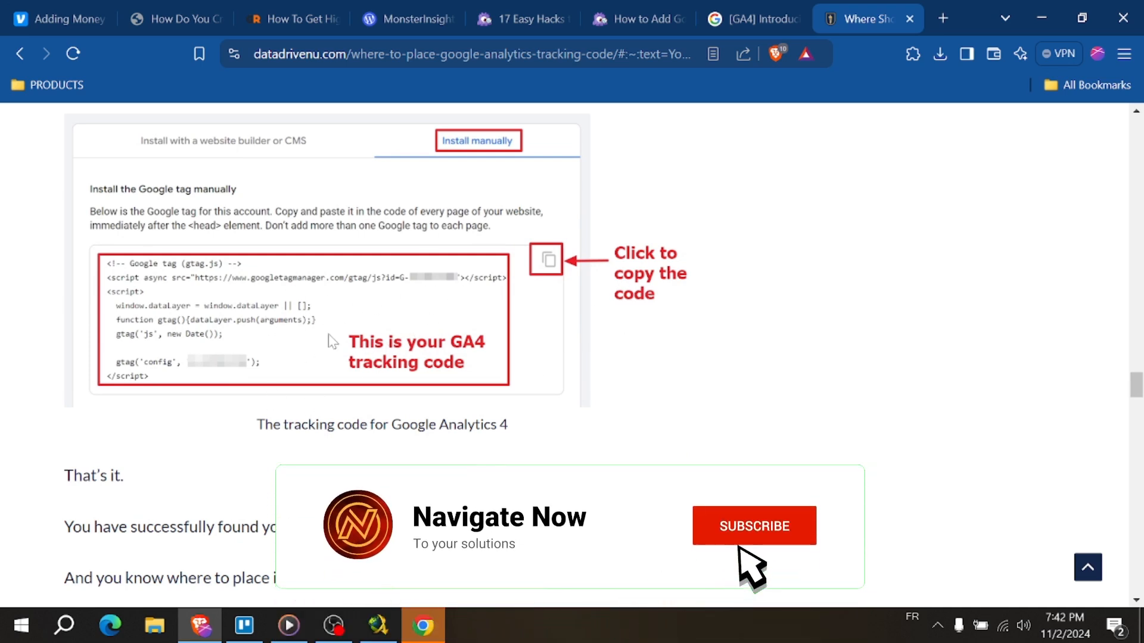
pyautogui.click(754, 525)
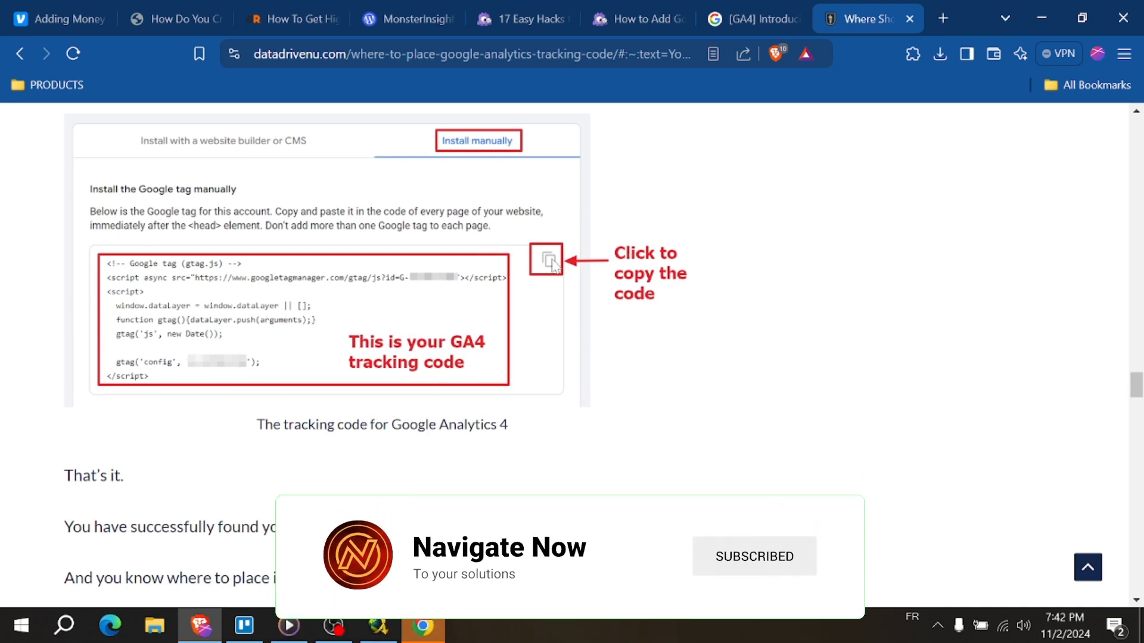